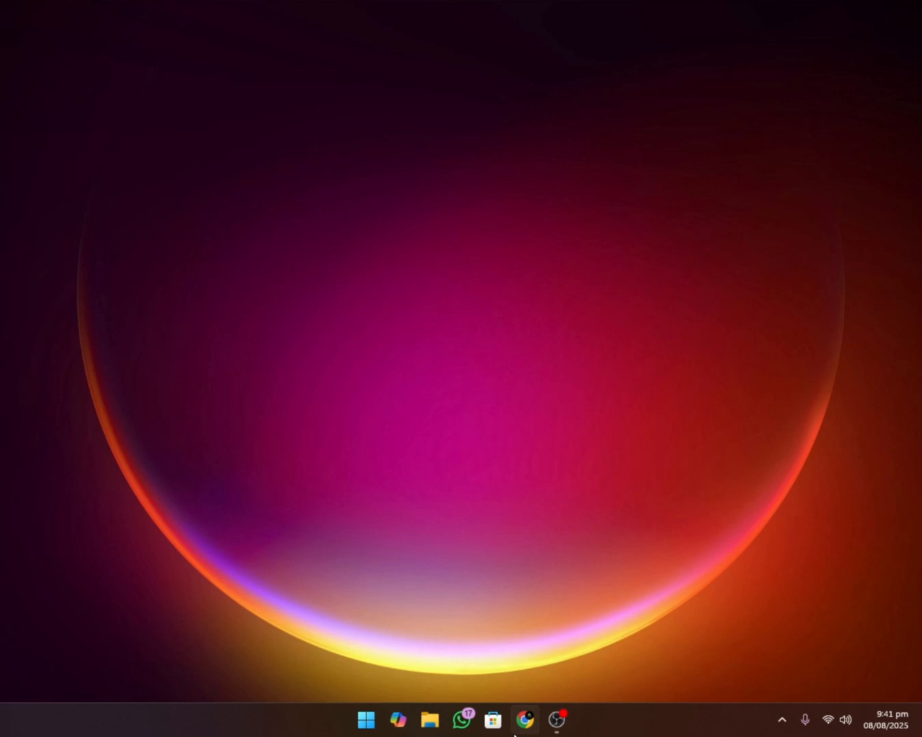
# Launch Chrome, Google 'nicehash', and open the nicehash.com homepage
pyautogui.click(524, 720)
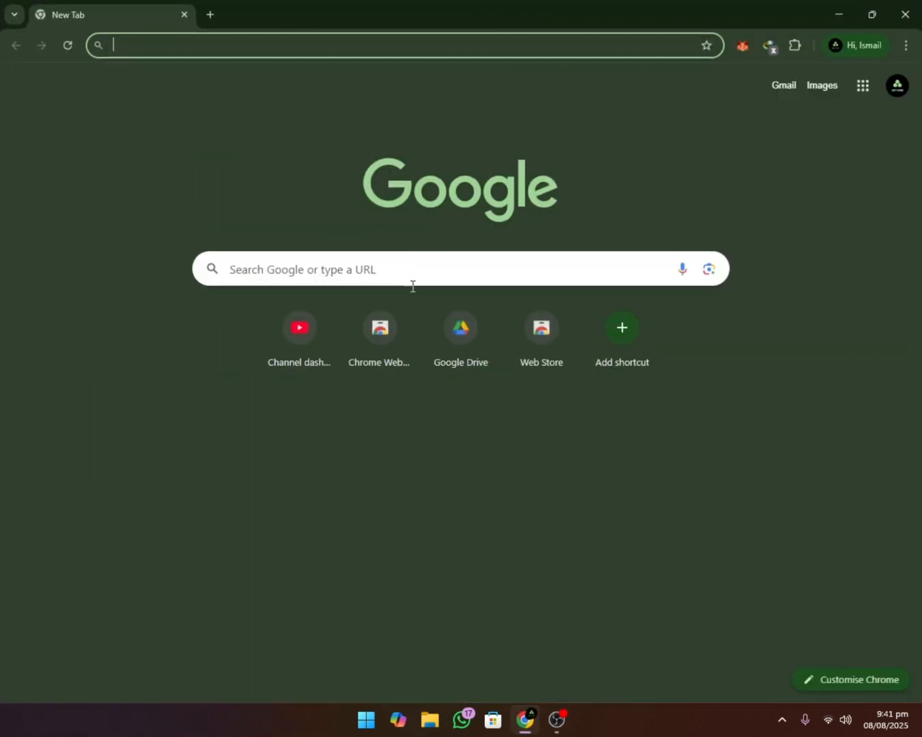
pyautogui.click(410, 270)
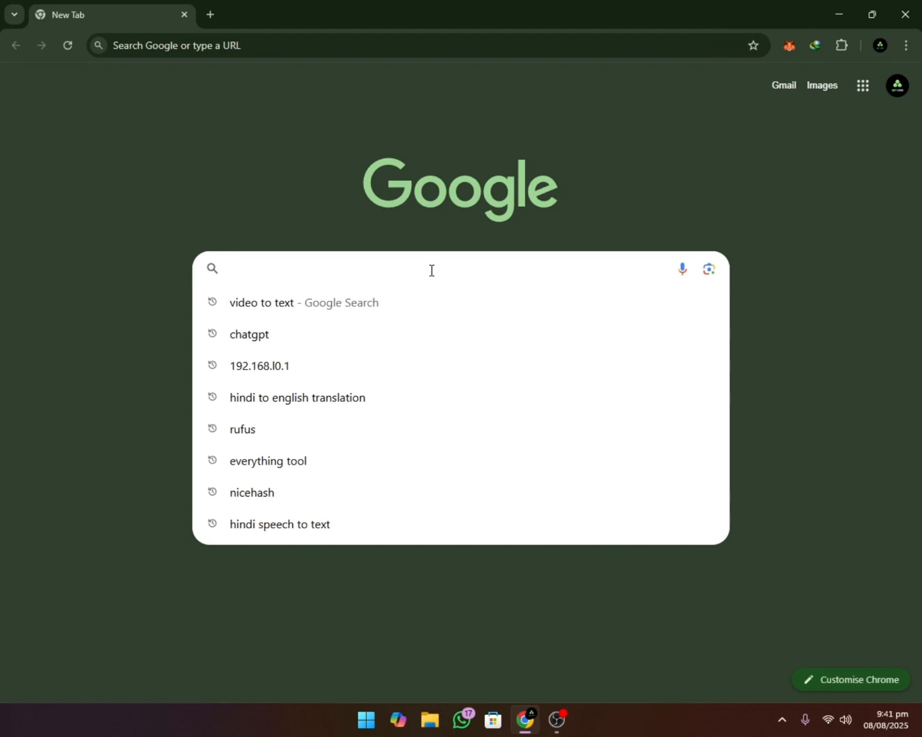
pyautogui.write('nicehash')
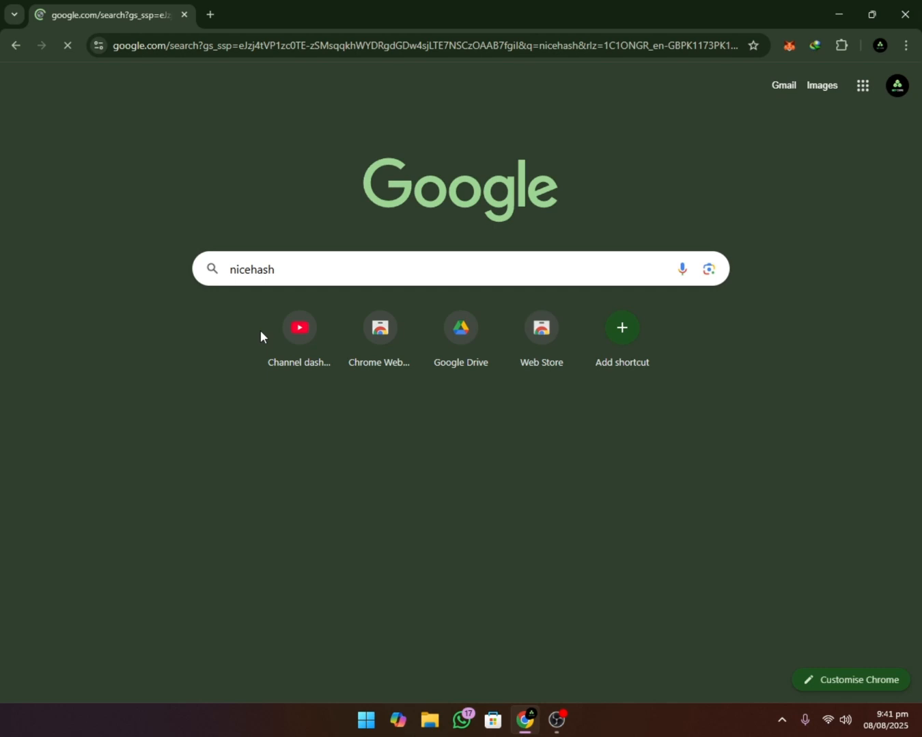
pyautogui.press('Enter')
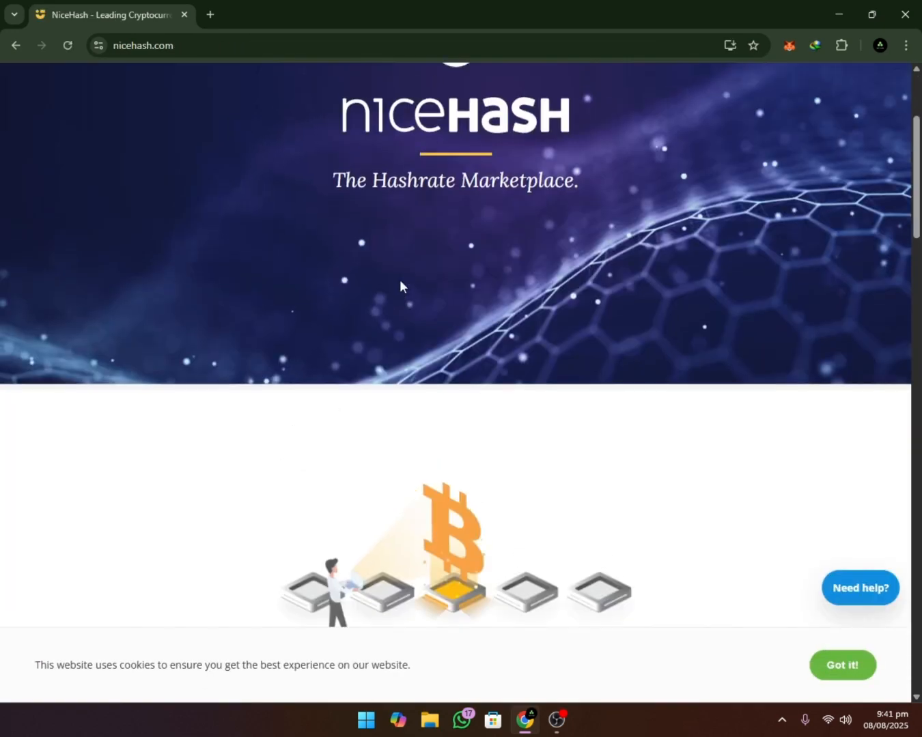
pyautogui.scroll(3)
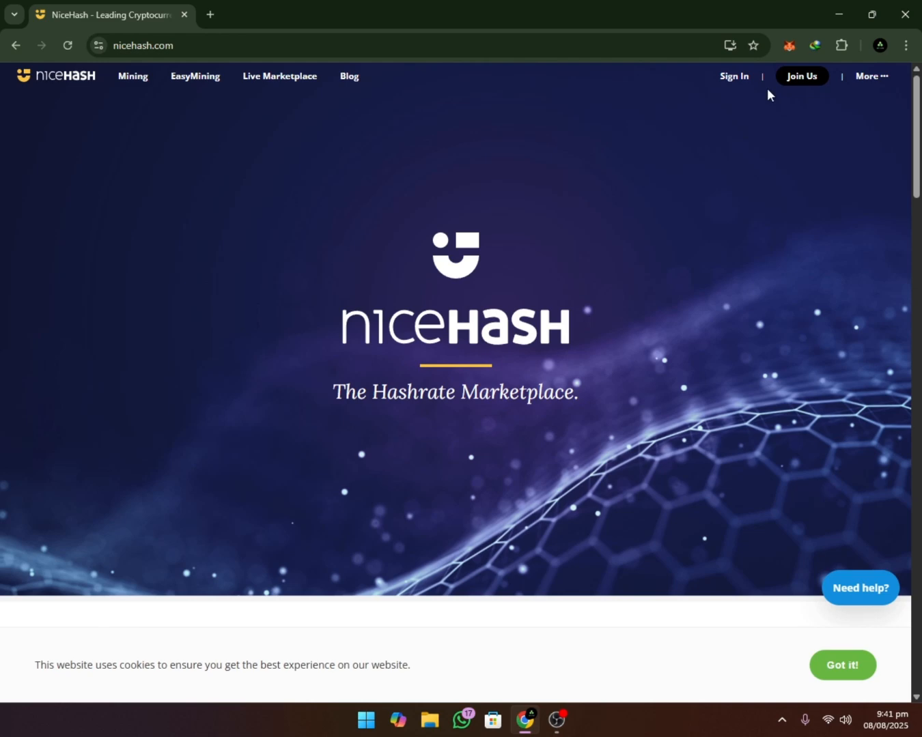
# Sign in to NiceHash with the Google account to reach the empty-rig dashboard
pyautogui.click(733, 76)
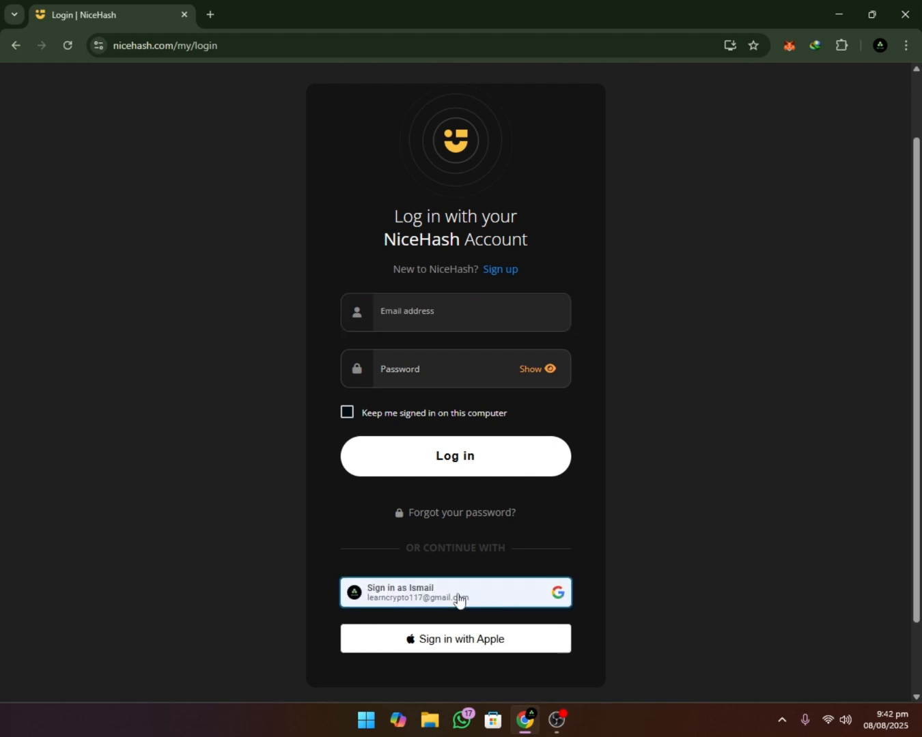
pyautogui.click(455, 592)
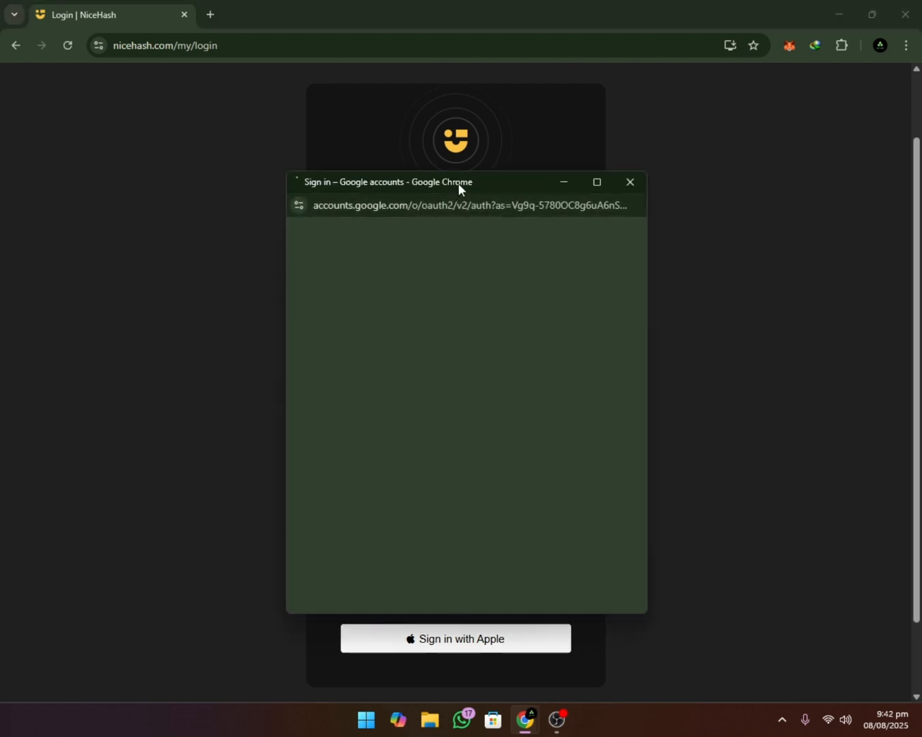
pyautogui.click(628, 181)
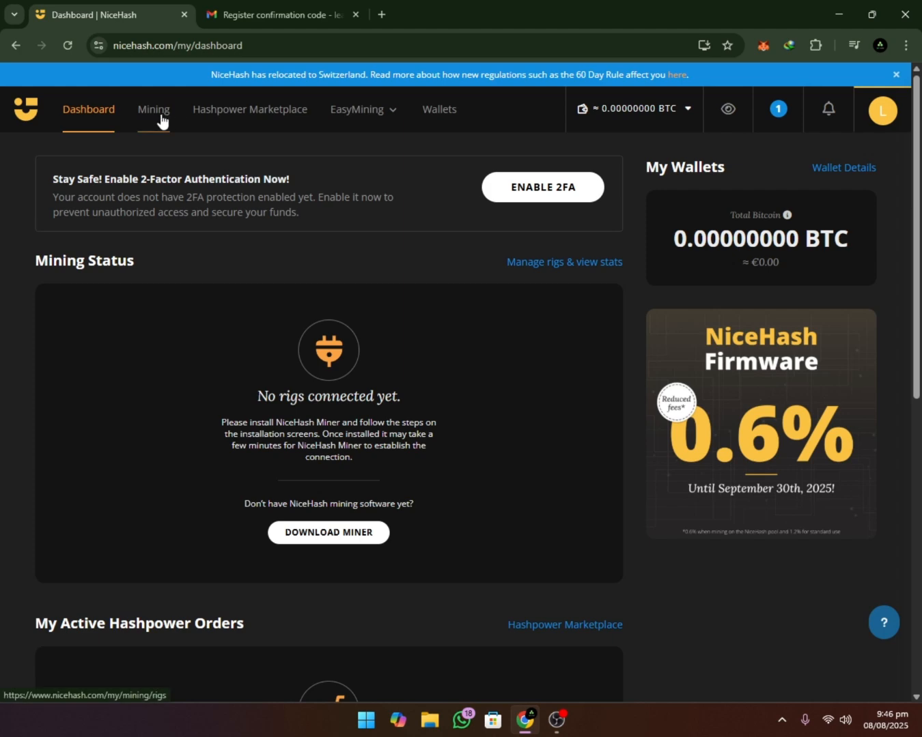
# From the Mining rigs page, open the mining options and select NiceHash Miner
pyautogui.click(154, 109)
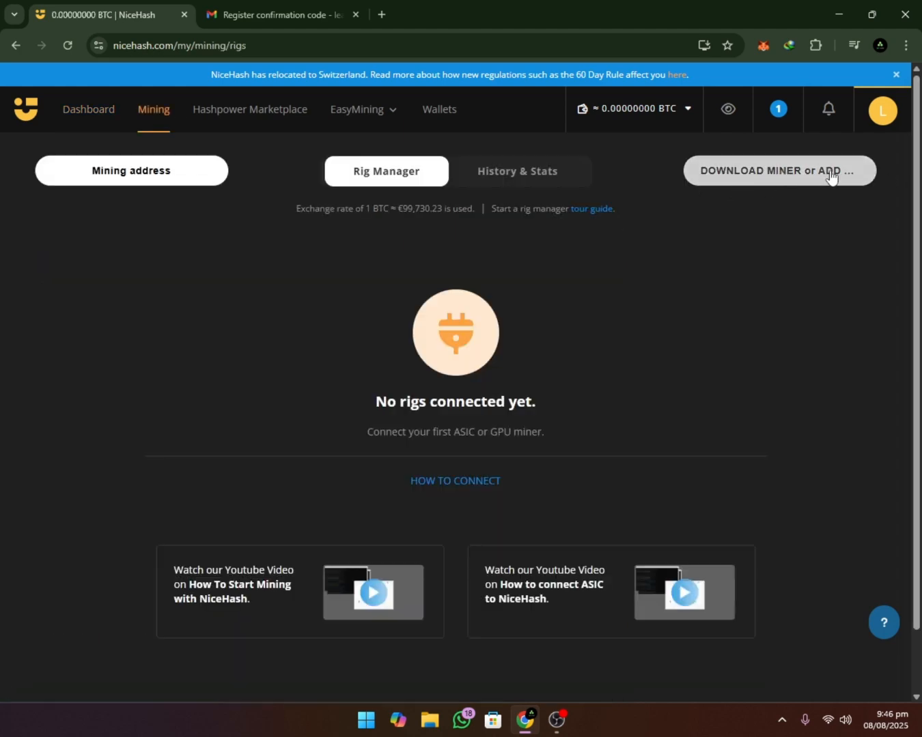
pyautogui.click(779, 170)
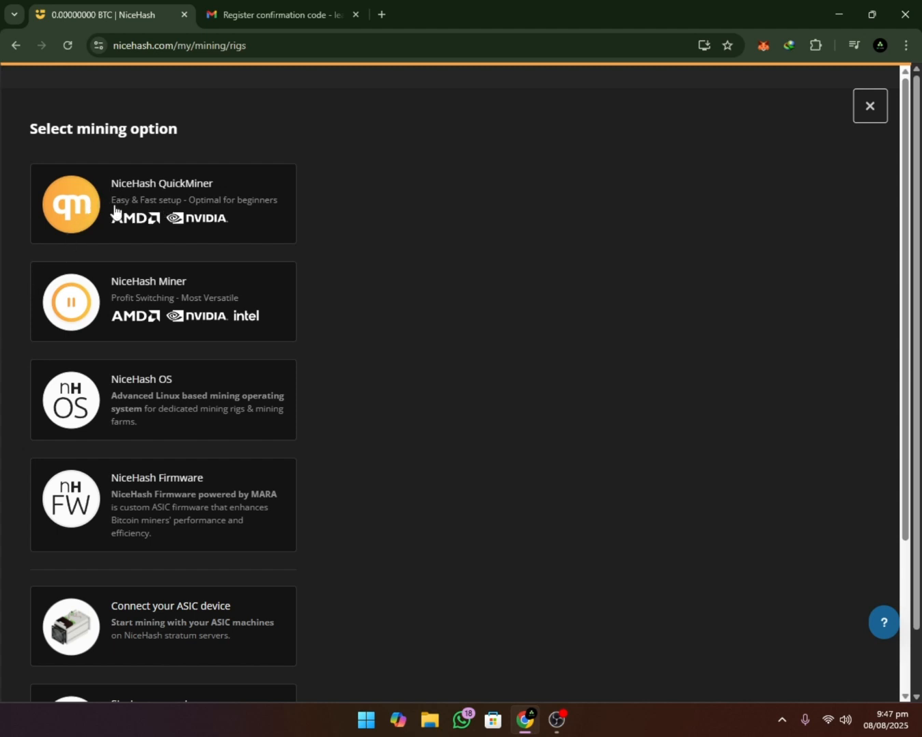
pyautogui.moveTo(136, 316)
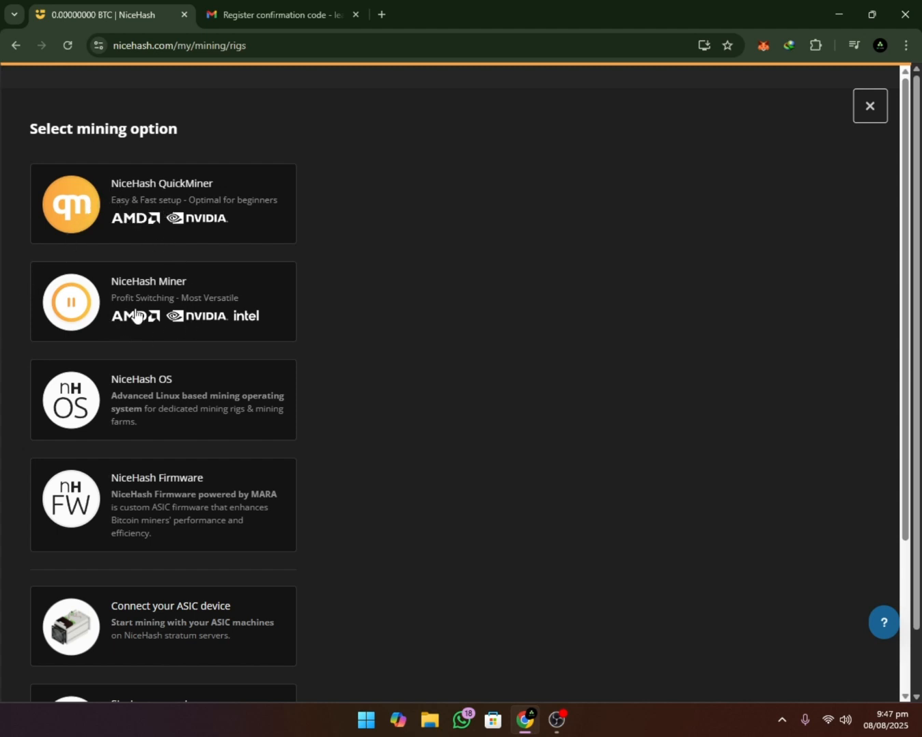
pyautogui.moveTo(212, 317)
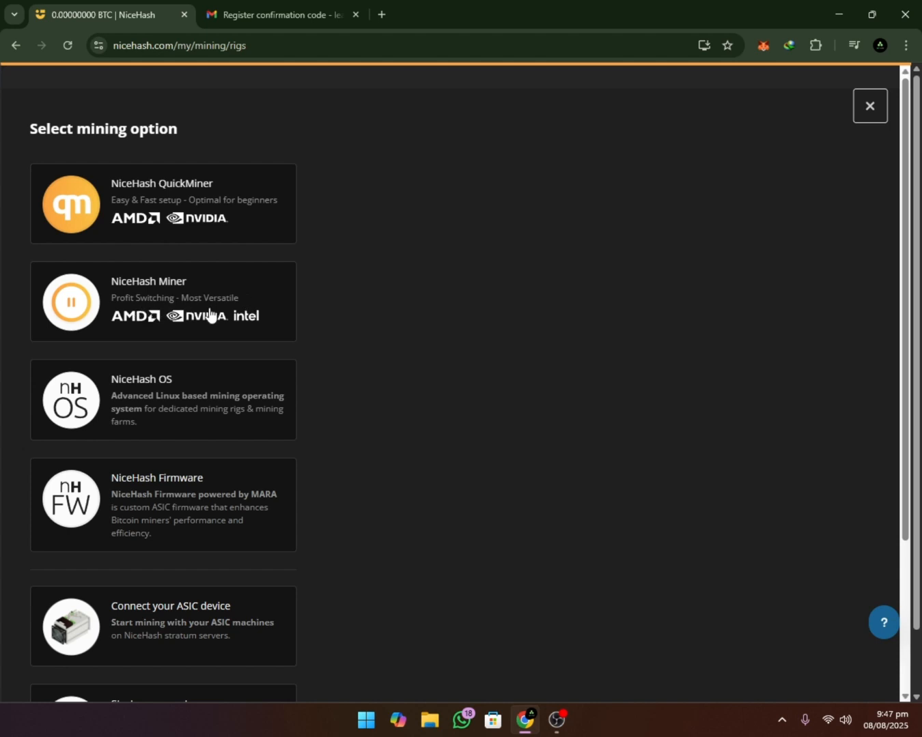
pyautogui.moveTo(130, 299)
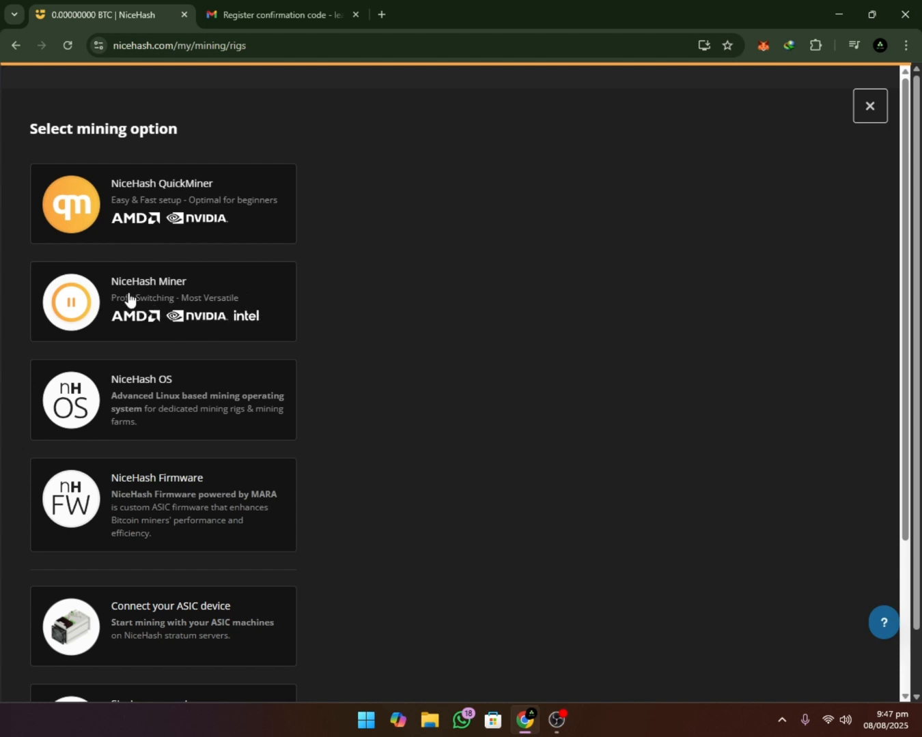
pyautogui.click(162, 301)
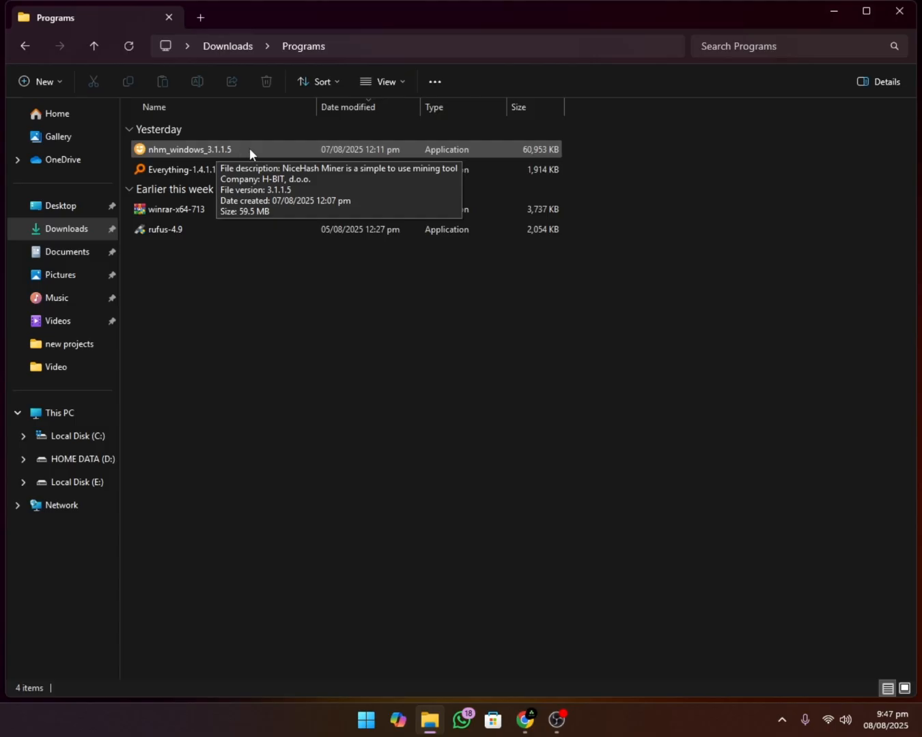
pyautogui.moveTo(211, 154)
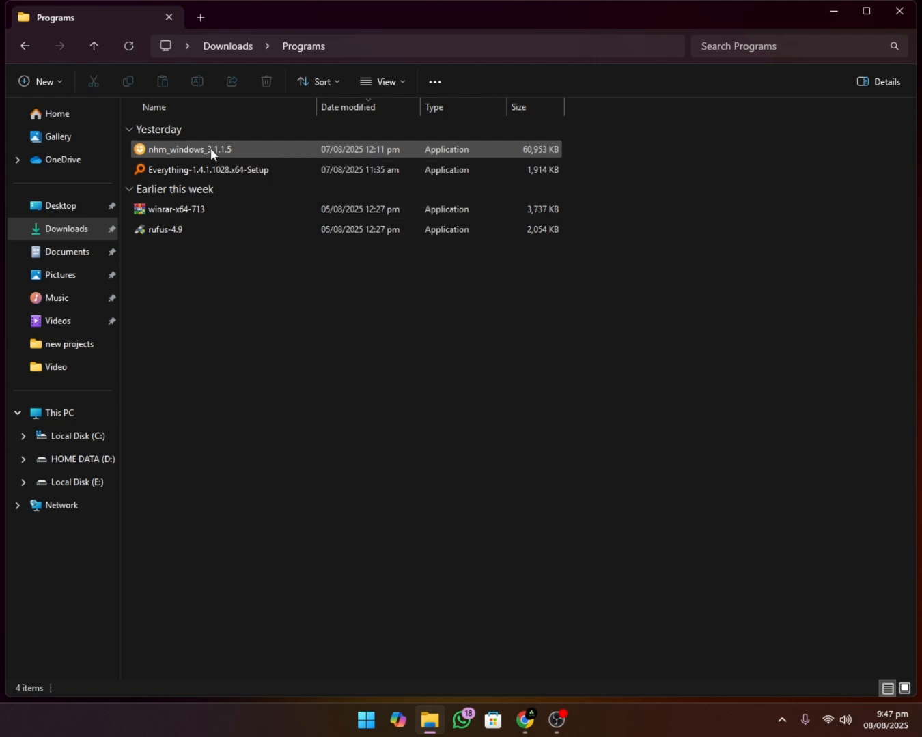
# Run nhm_windows_3.1.1.5, accept the license, and finish setup with Run NiceHash Miner checked
pyautogui.doubleClick(191, 149)
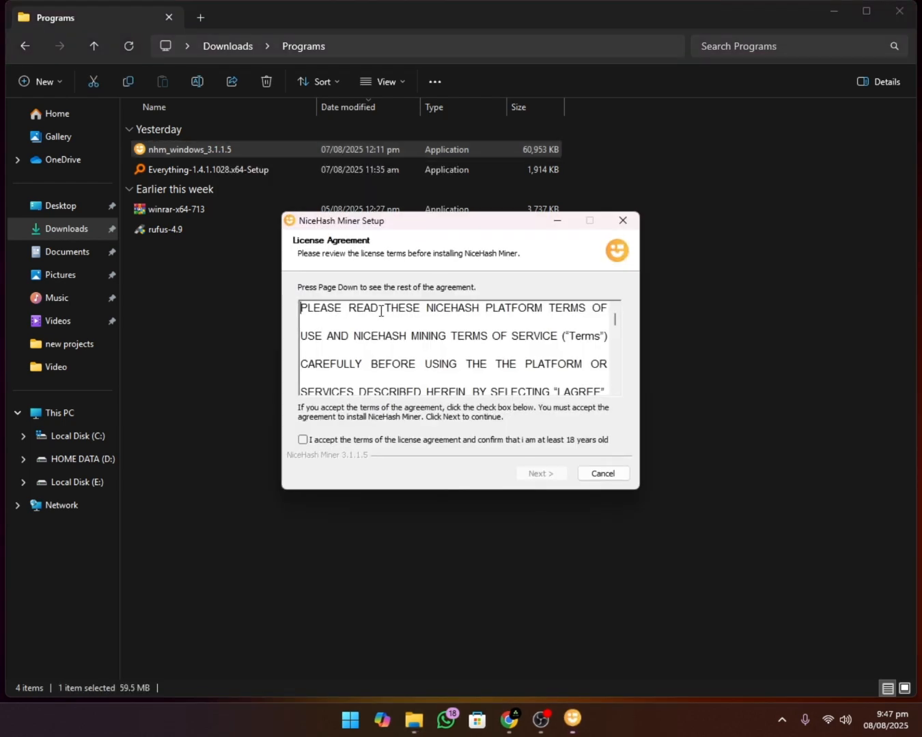
pyautogui.click(303, 439)
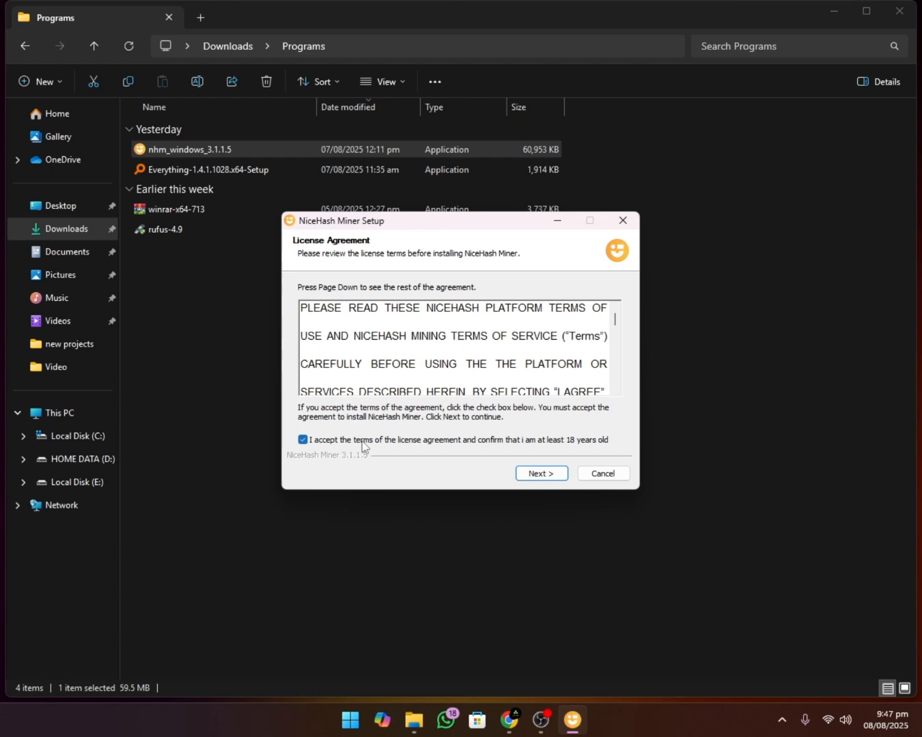
pyautogui.click(541, 473)
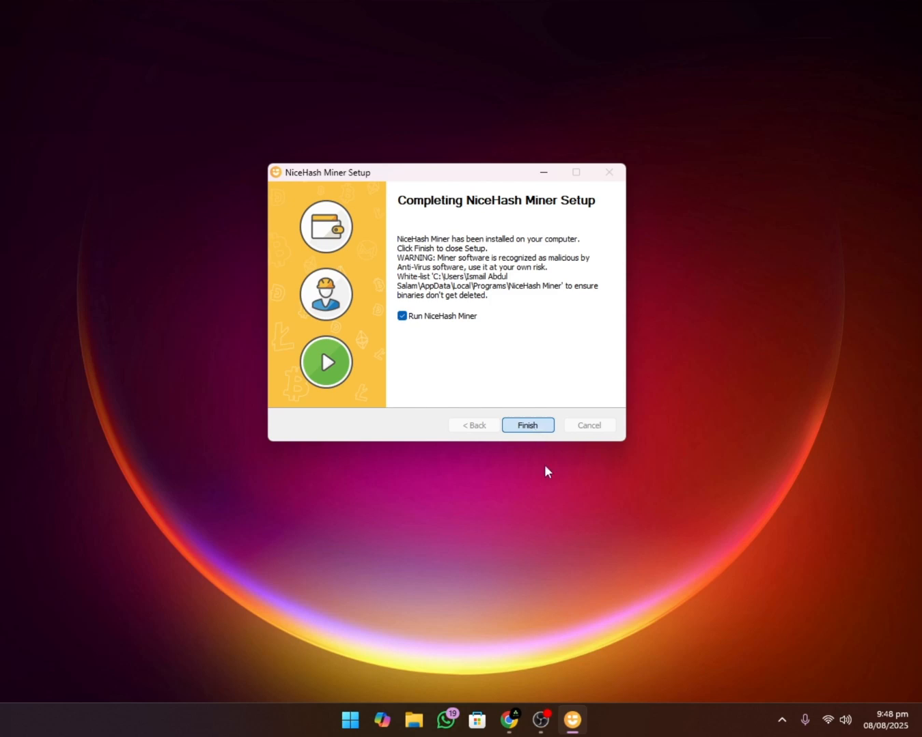
pyautogui.click(527, 425)
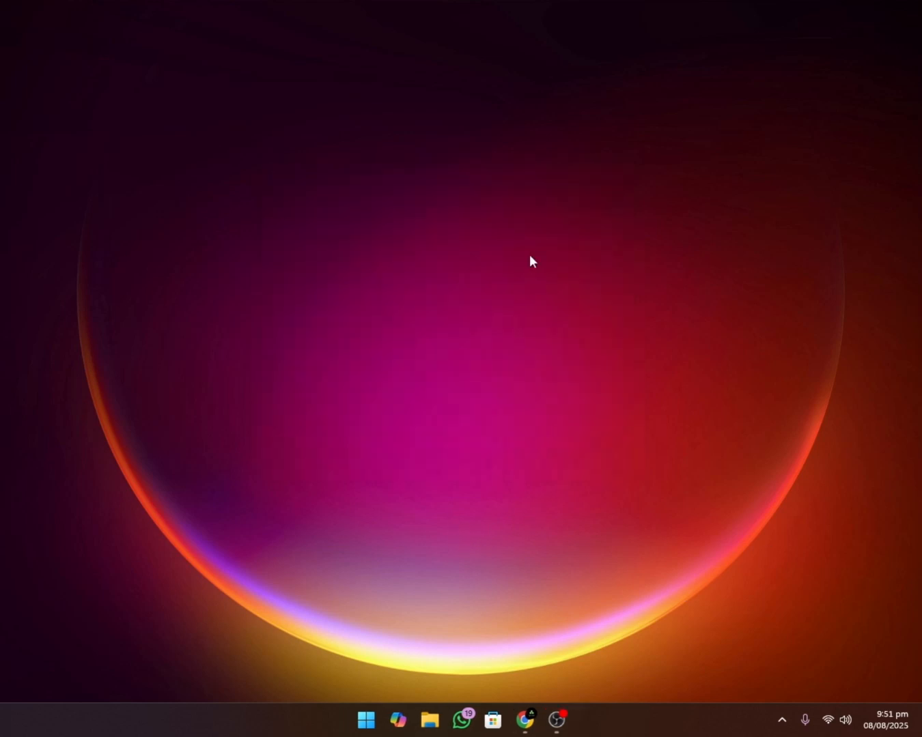
pyautogui.moveTo(438, 681)
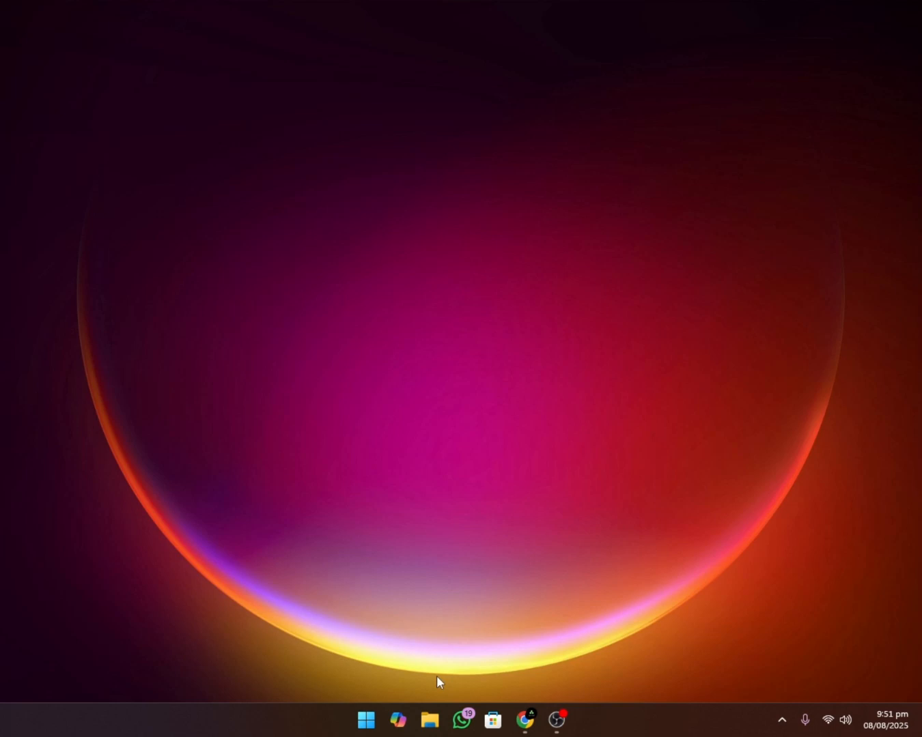
# Bring up NiceHash Miner and choose to enter a NiceHash mining address
pyautogui.click(572, 719)
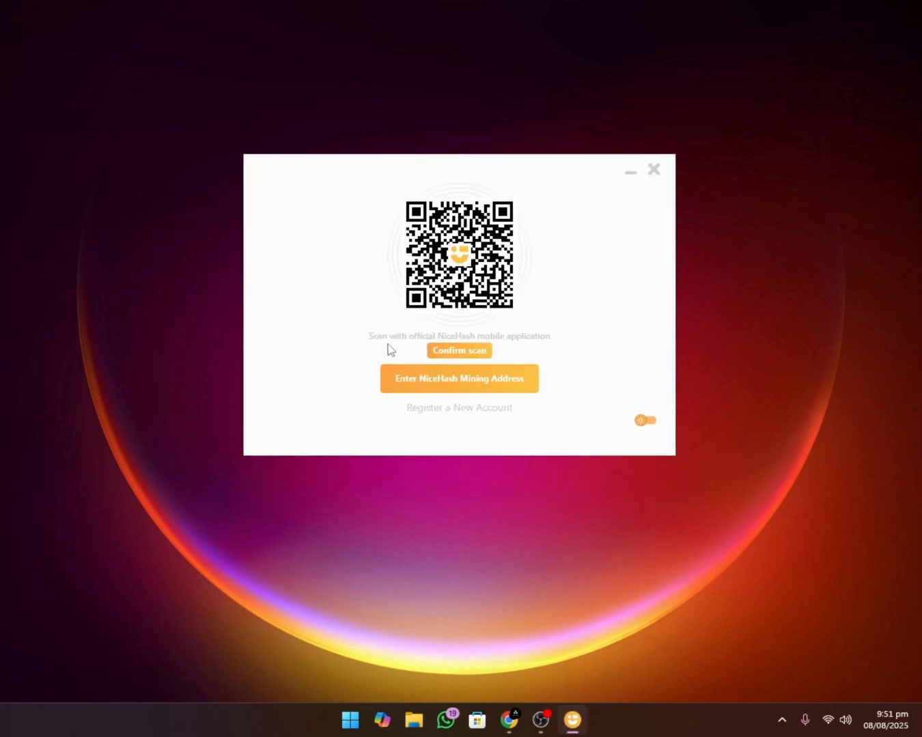
pyautogui.moveTo(479, 391)
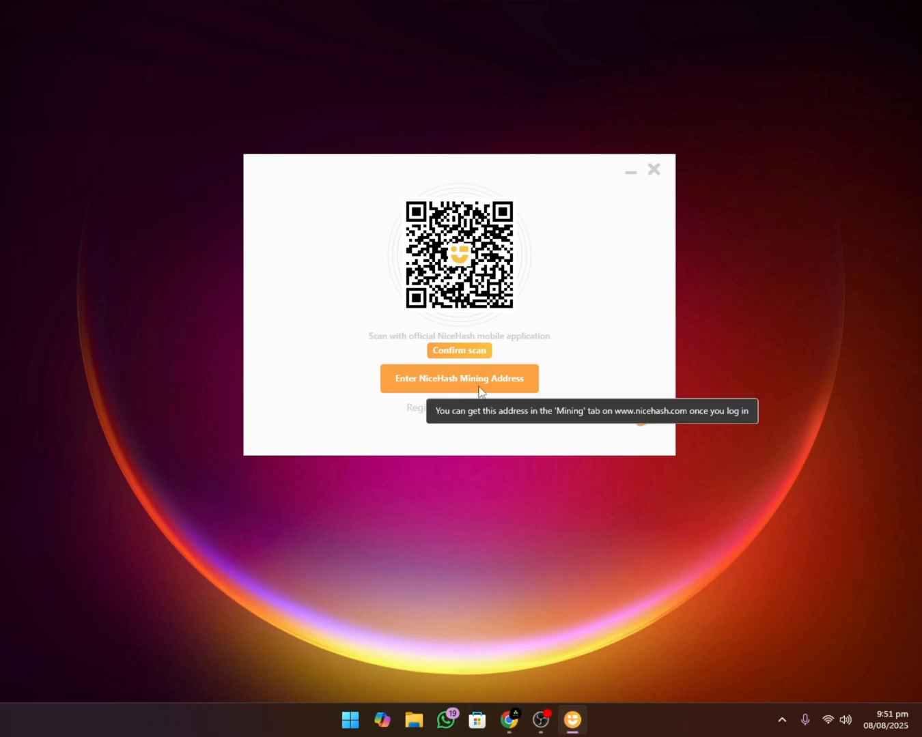
pyautogui.click(509, 720)
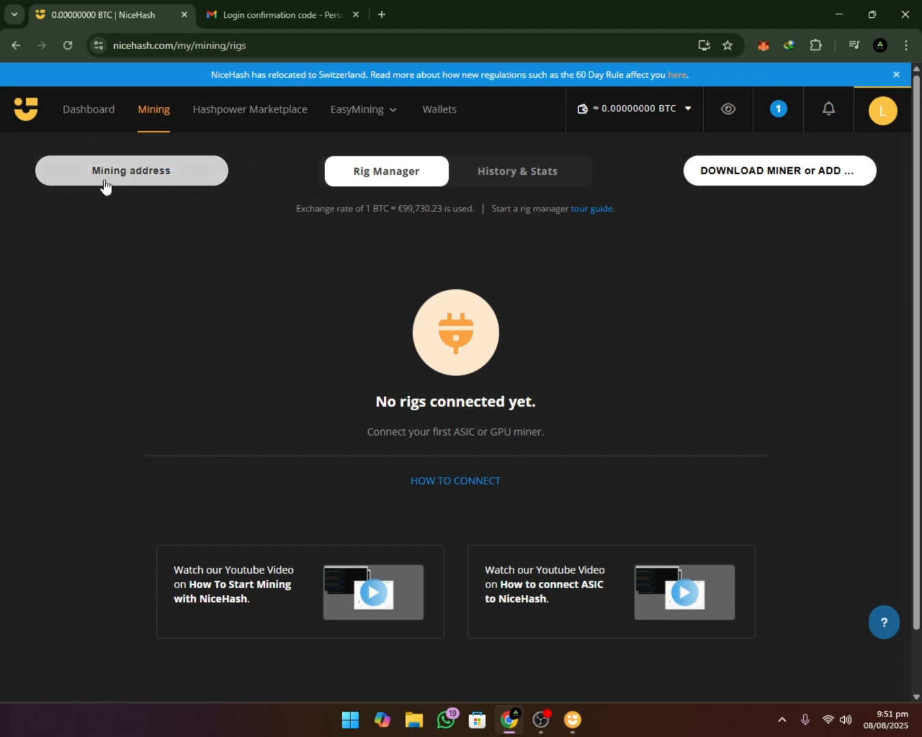
# Request a mining address, proceed with KYC as beneficial owner, and view the six verification steps
pyautogui.click(131, 170)
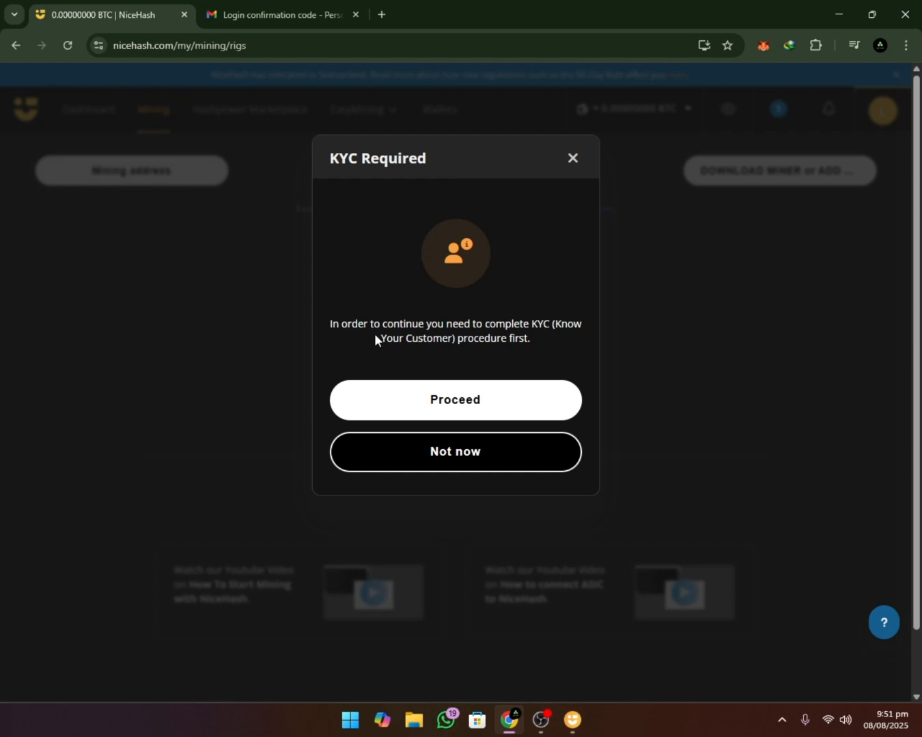
pyautogui.moveTo(558, 343)
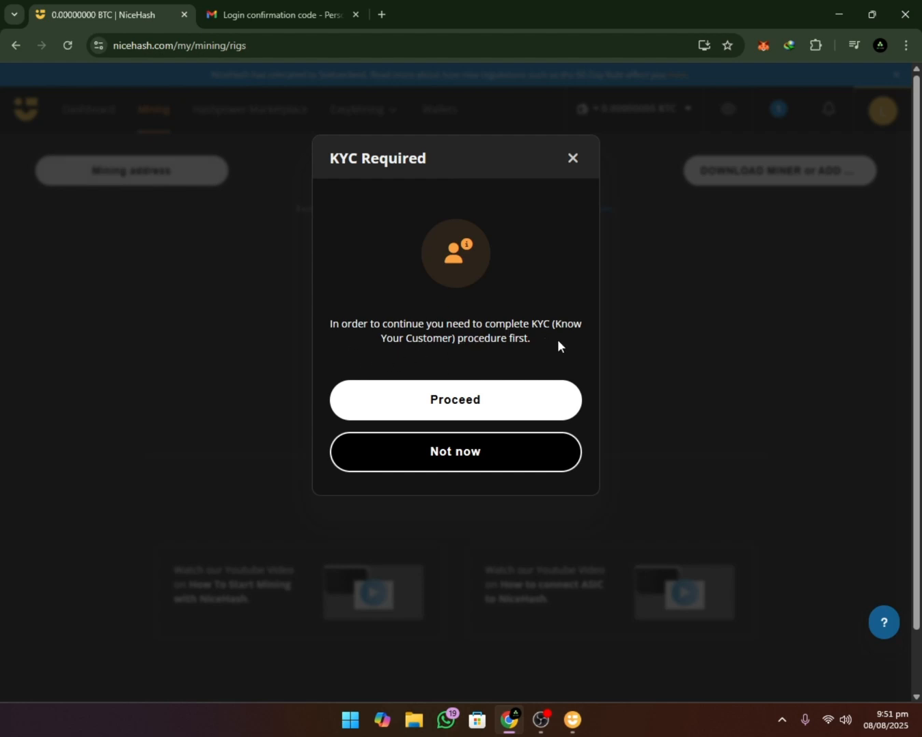
pyautogui.click(455, 400)
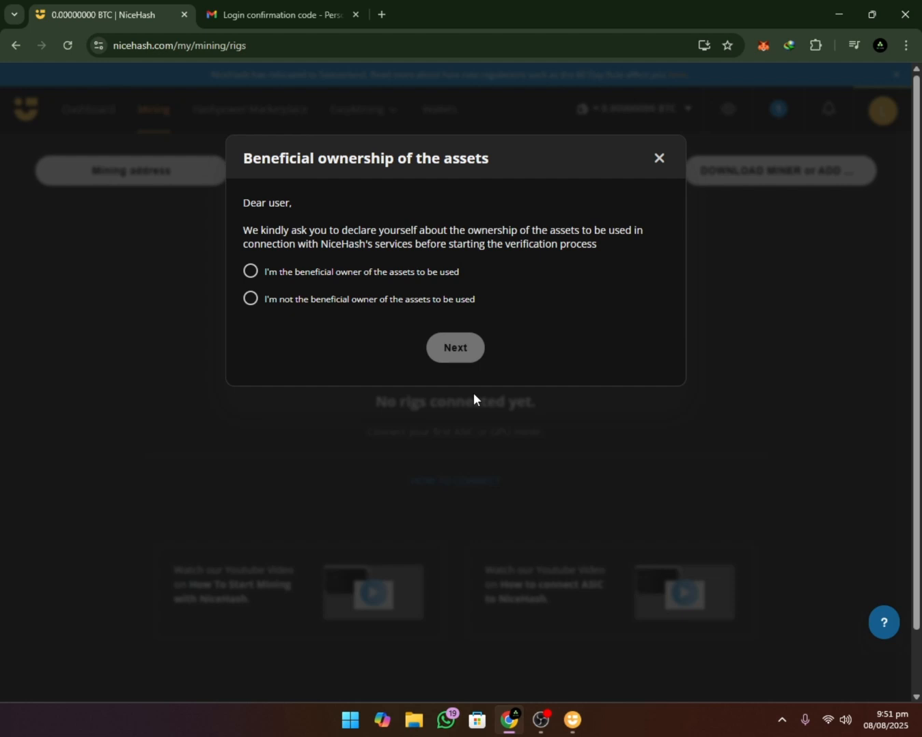
pyautogui.click(252, 271)
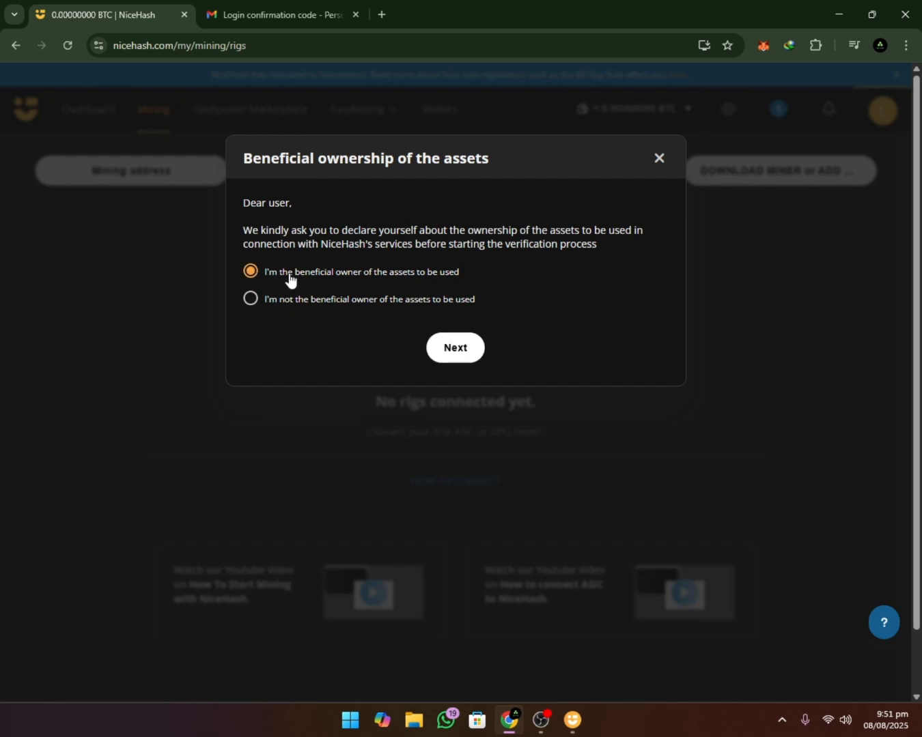
pyautogui.moveTo(426, 287)
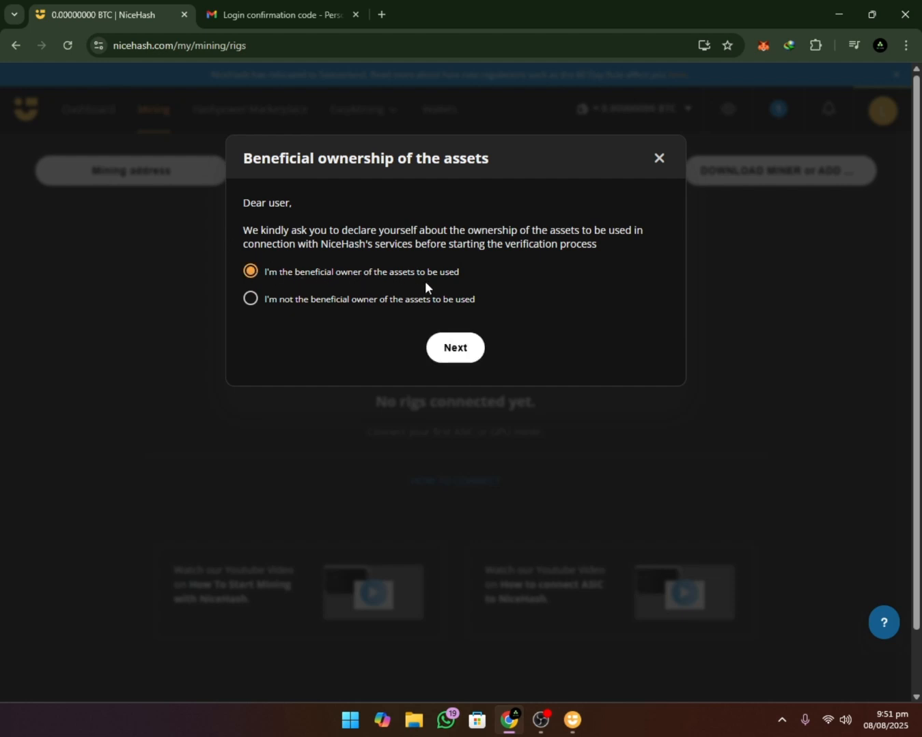
pyautogui.click(453, 349)
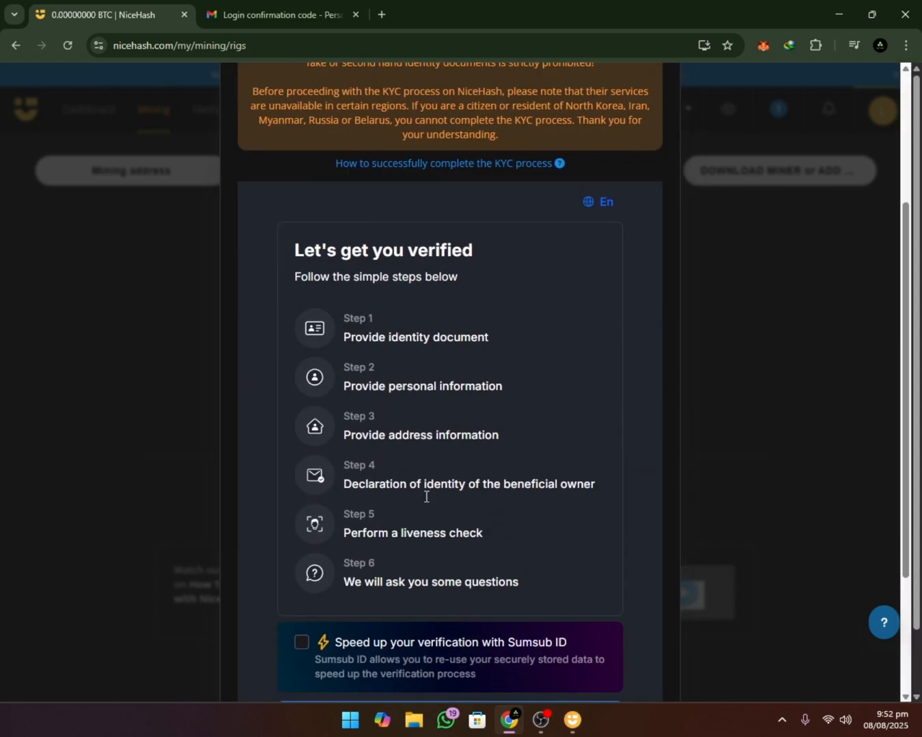
pyautogui.scroll(-3)
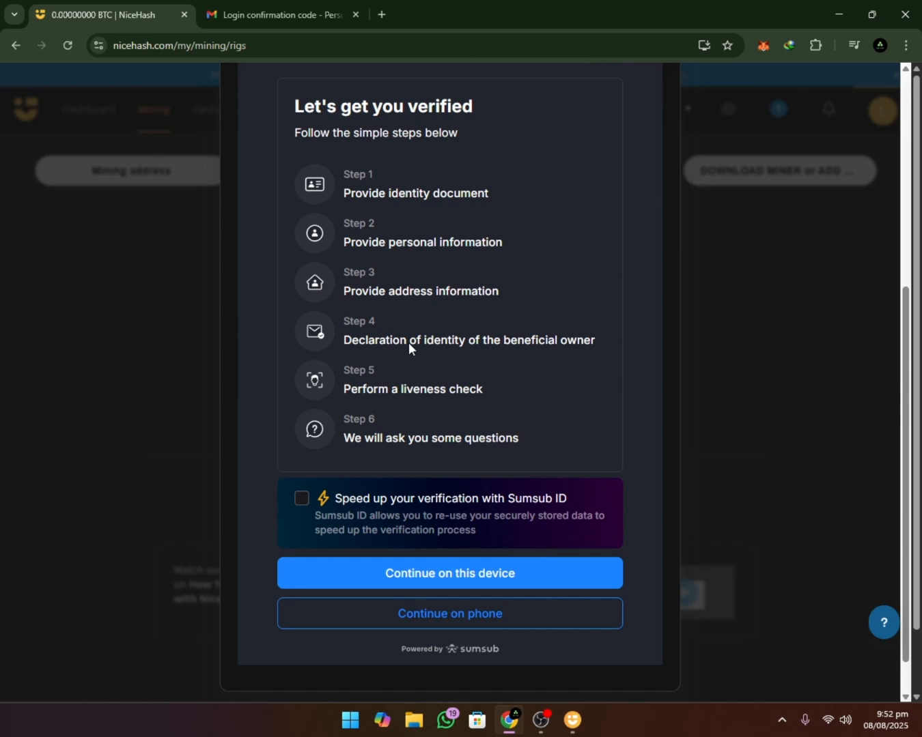
pyautogui.moveTo(389, 613)
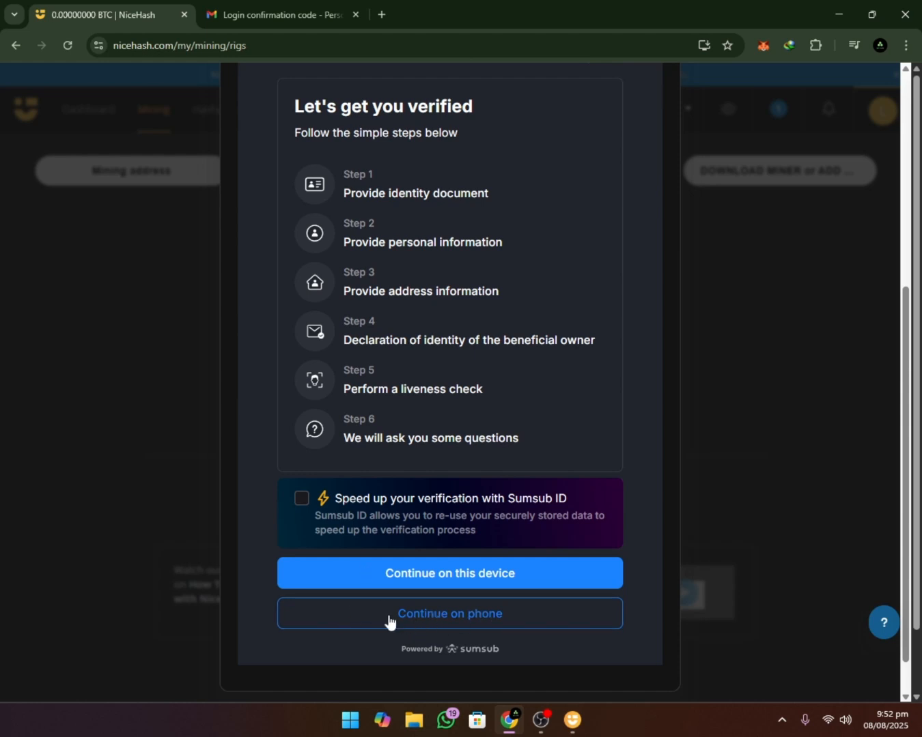
pyautogui.moveTo(406, 358)
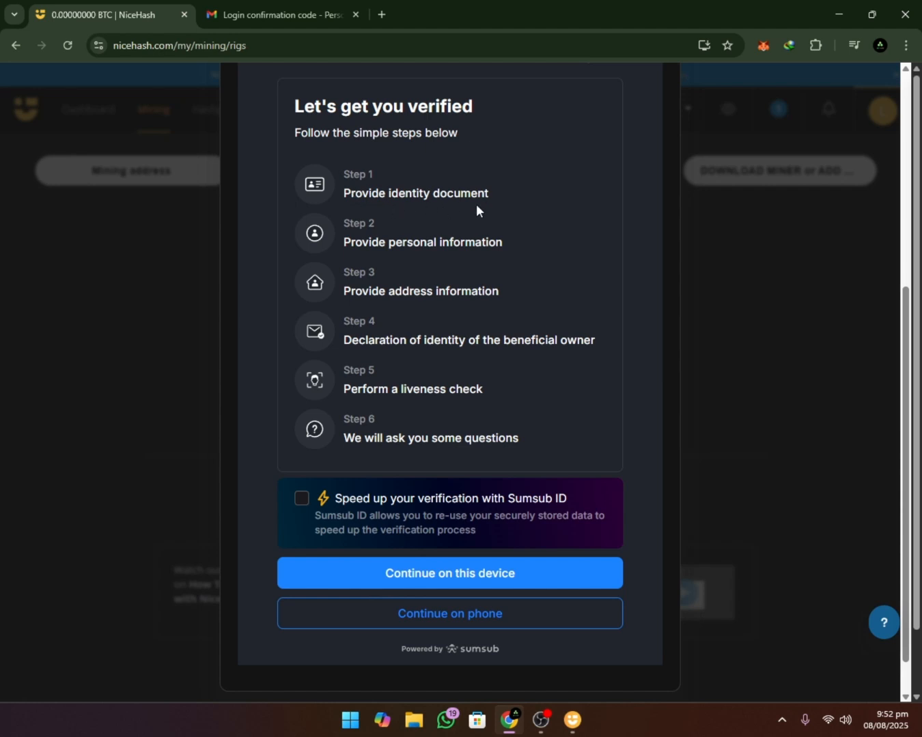
pyautogui.moveTo(412, 260)
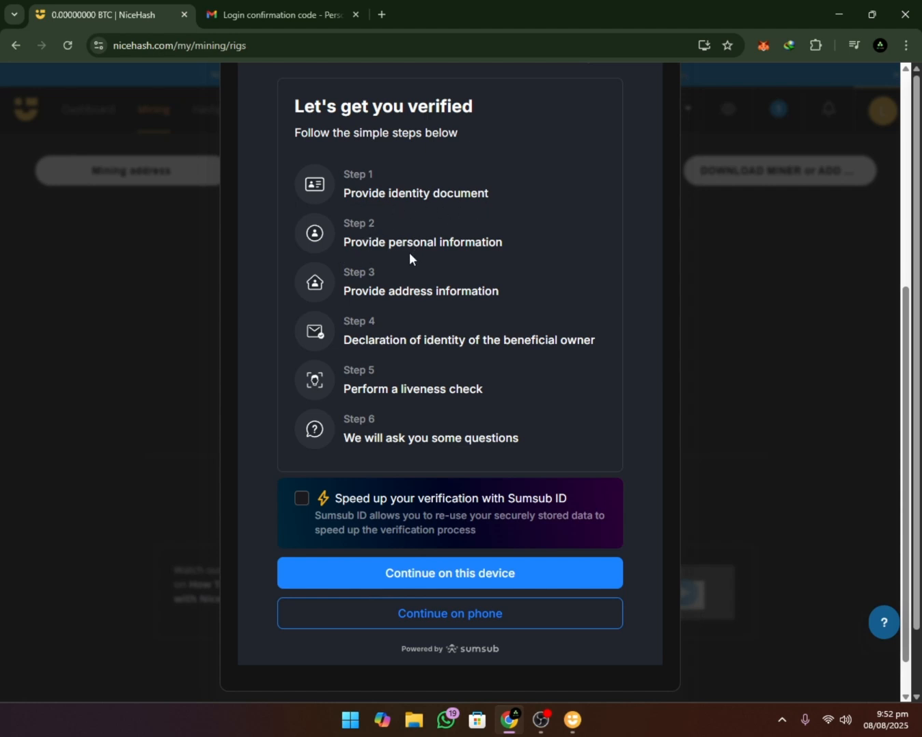
pyautogui.moveTo(477, 305)
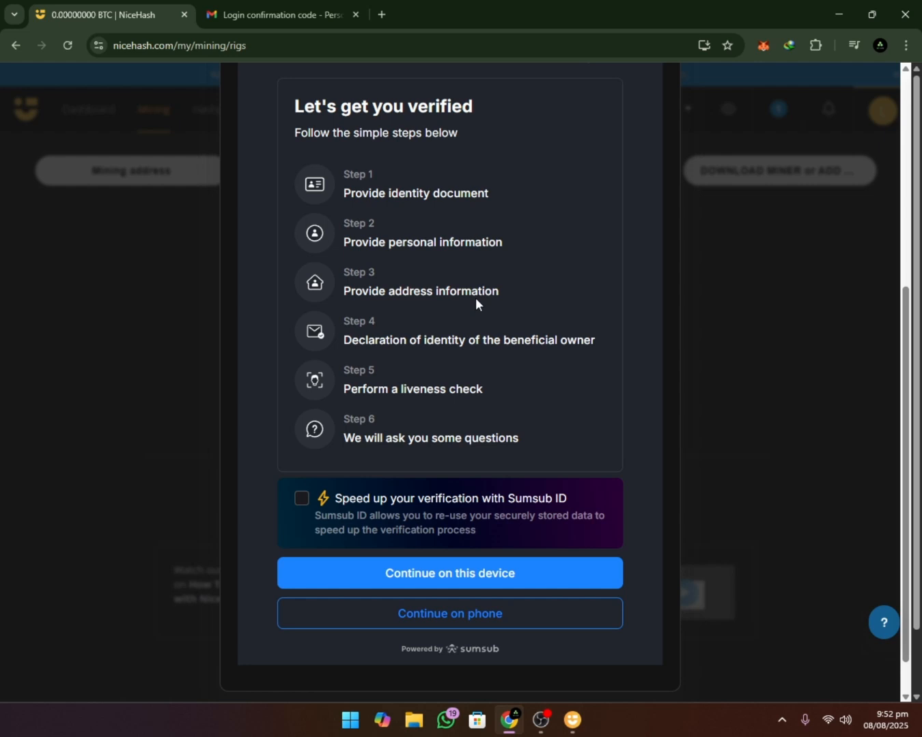
pyautogui.moveTo(558, 355)
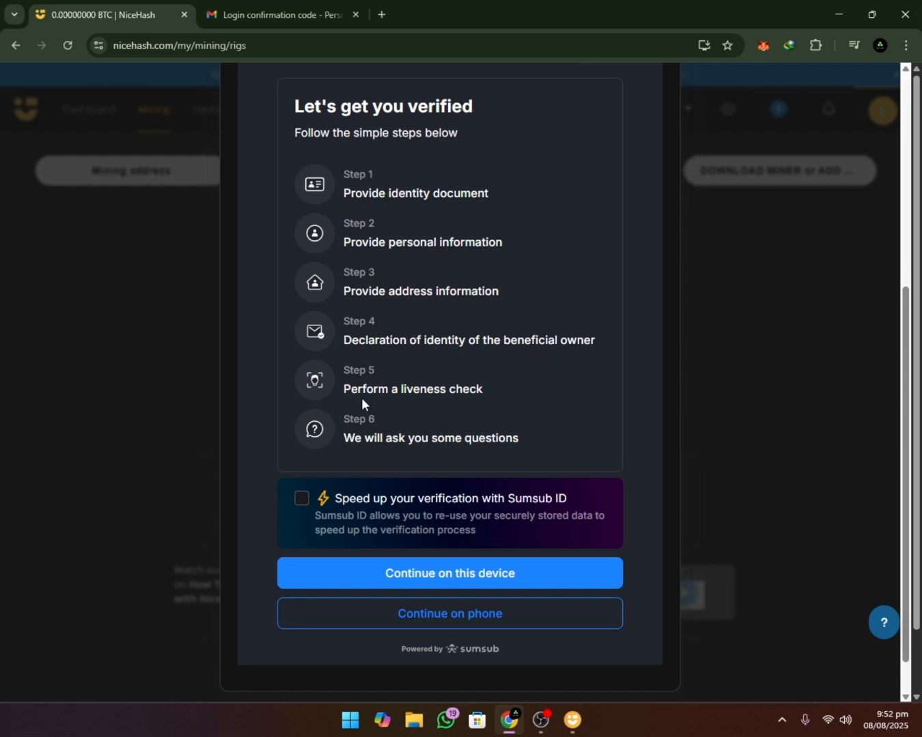
pyautogui.moveTo(328, 402)
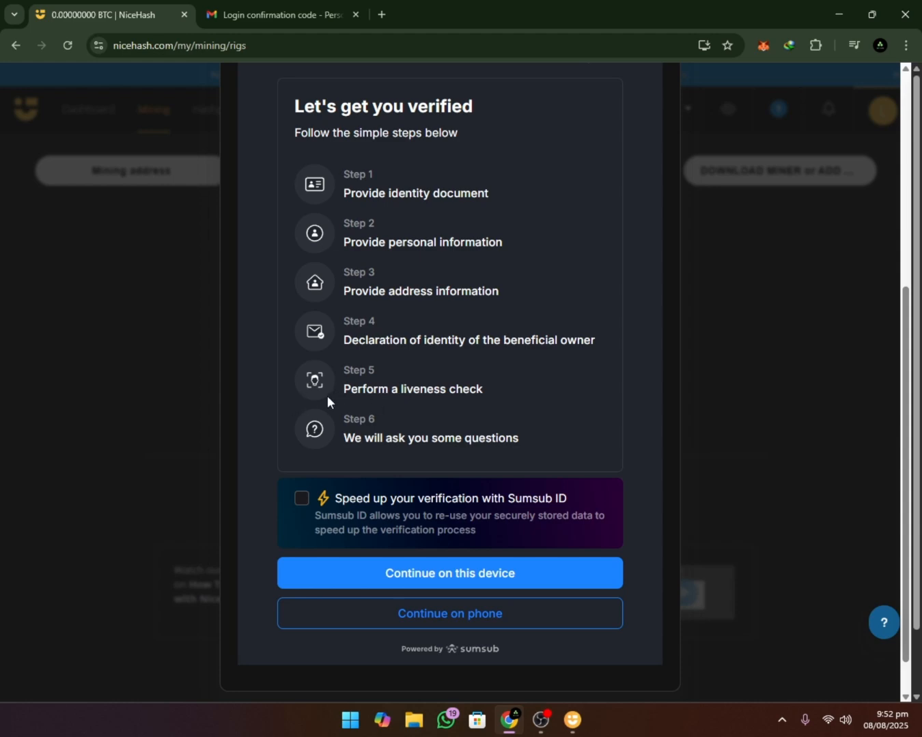
pyautogui.moveTo(487, 376)
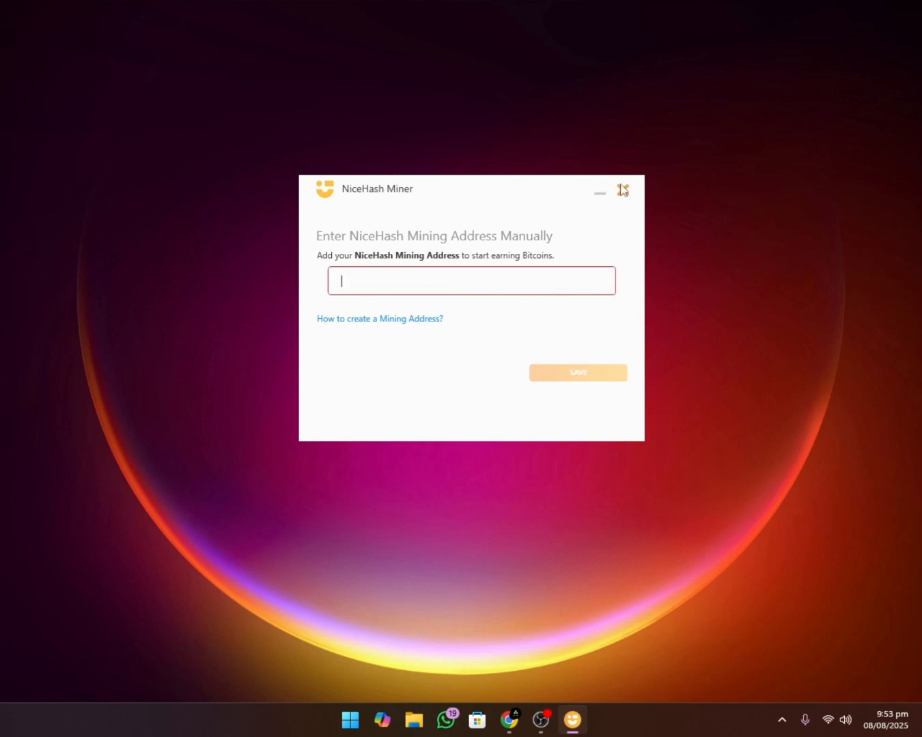
# Skip the mining address prompt, then press Start Mining on the miner dashboard
pyautogui.click(577, 372)
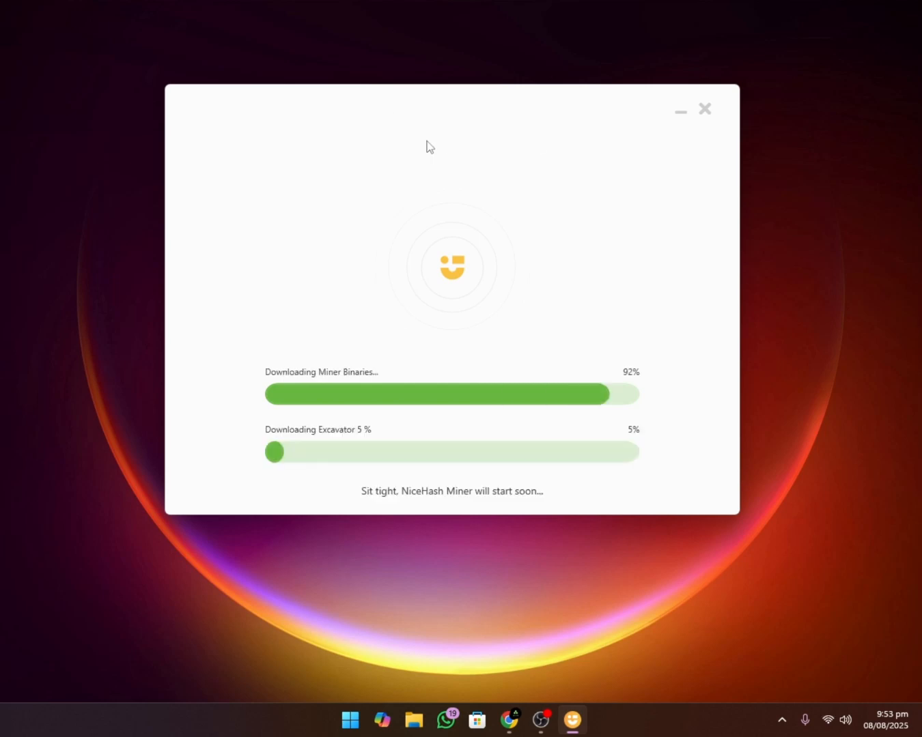
pyautogui.moveTo(436, 113)
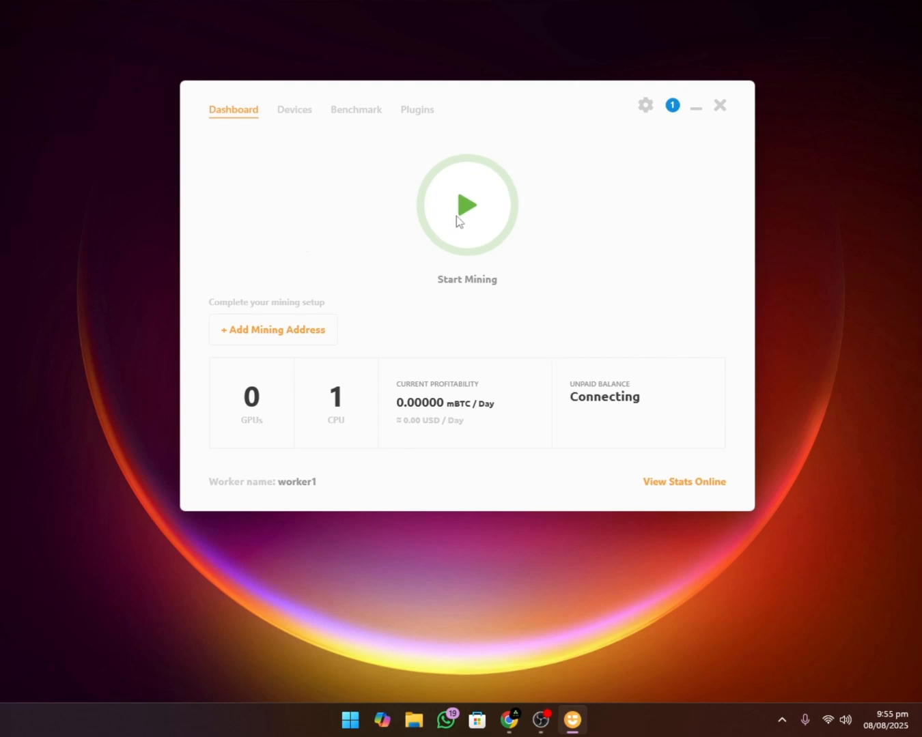
pyautogui.click(467, 203)
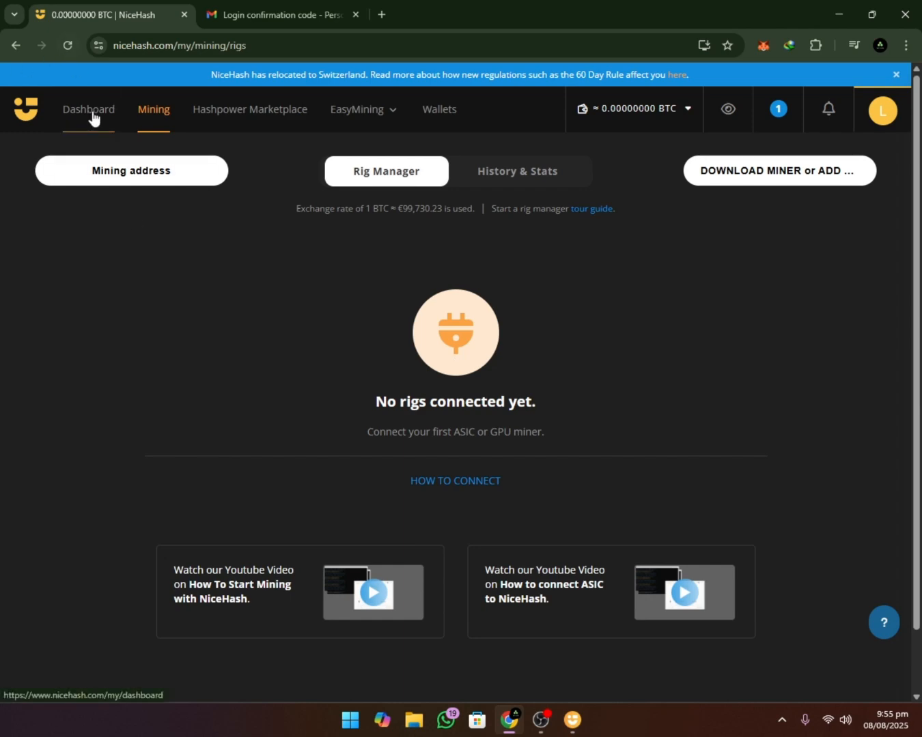
# Open the NiceHash Dashboard to see no rigs connected and a 0 BTC balance
pyautogui.click(88, 109)
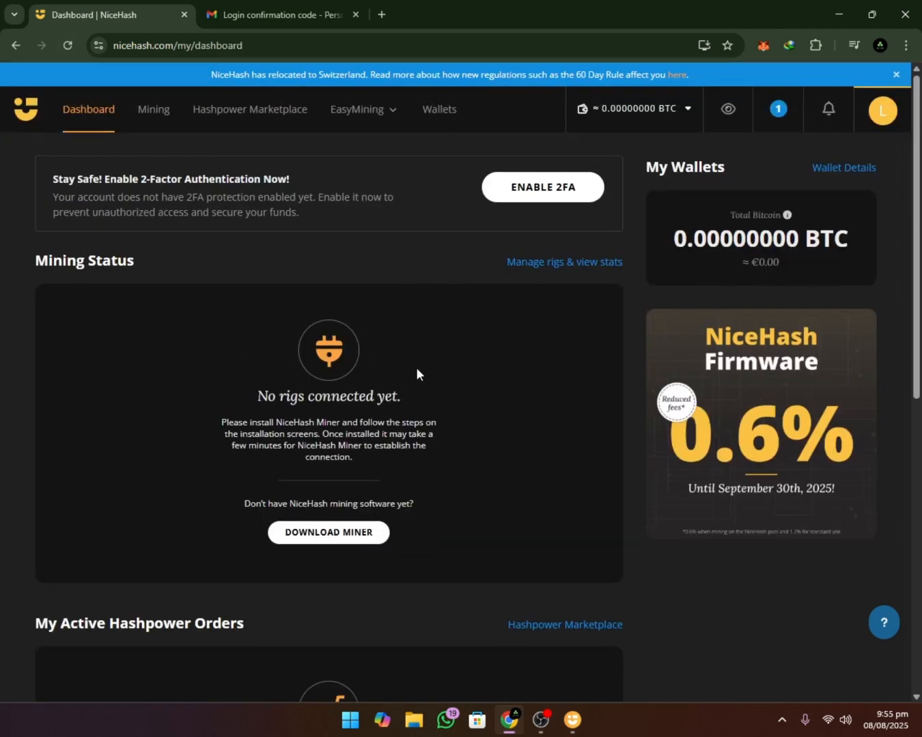
pyautogui.moveTo(638, 358)
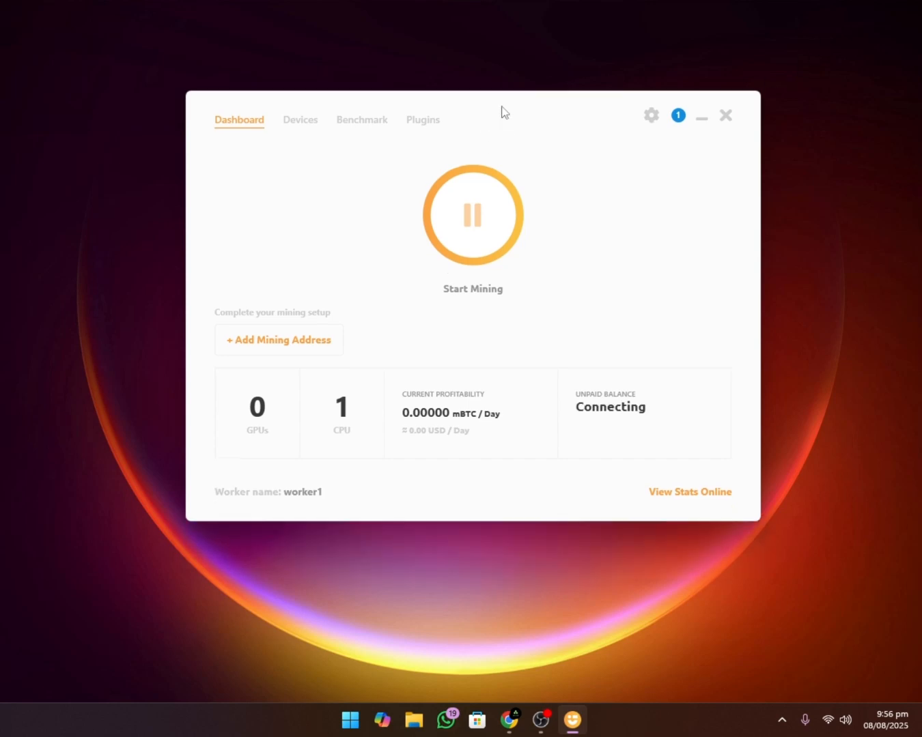
pyautogui.moveTo(613, 127)
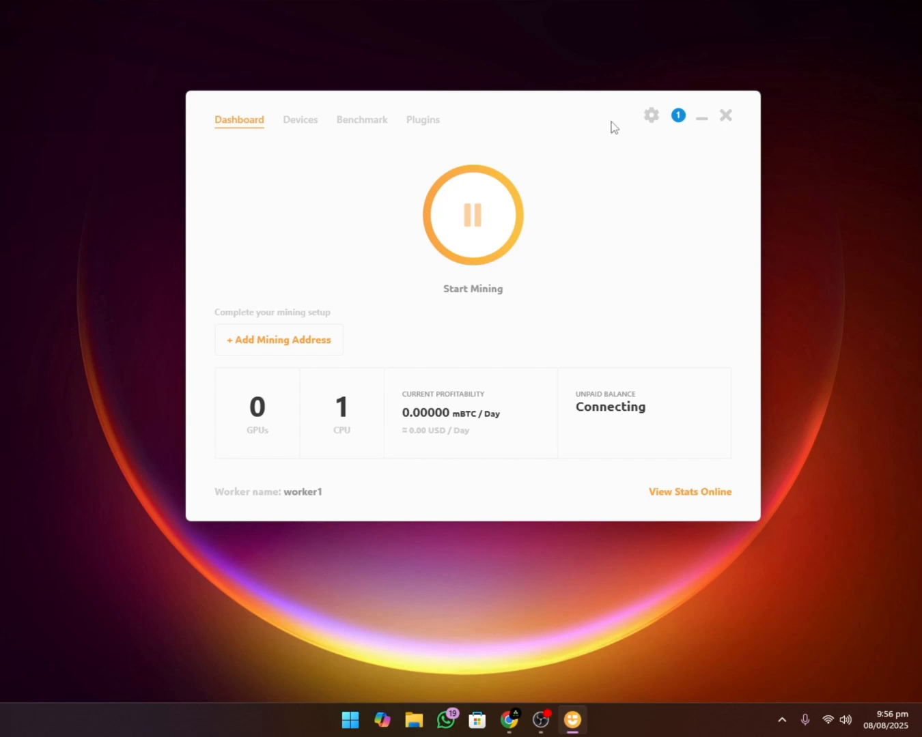
pyautogui.moveTo(539, 136)
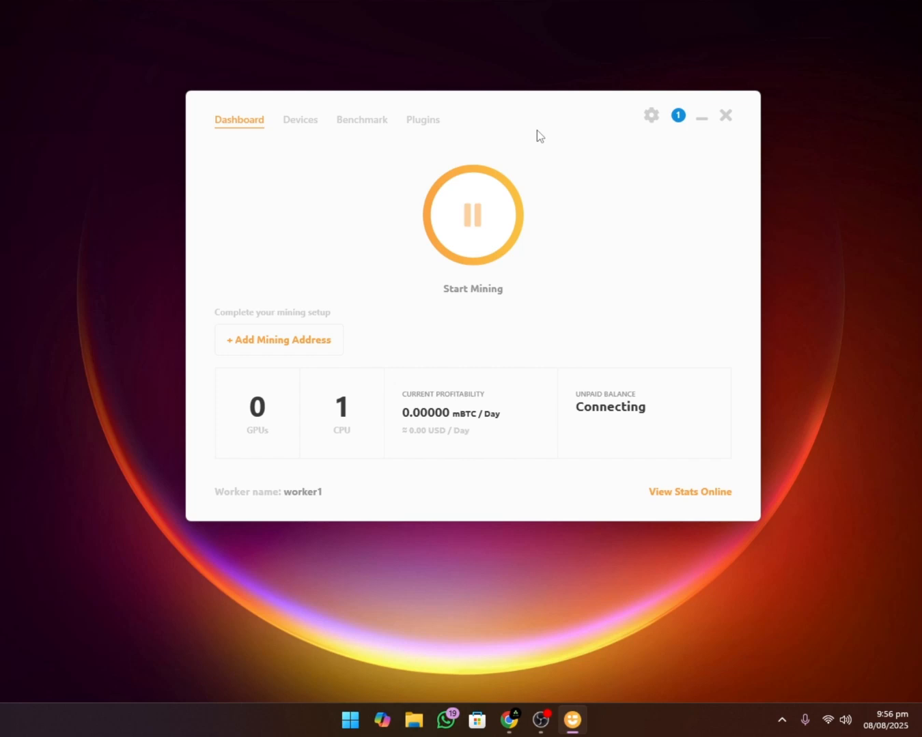
pyautogui.moveTo(533, 112)
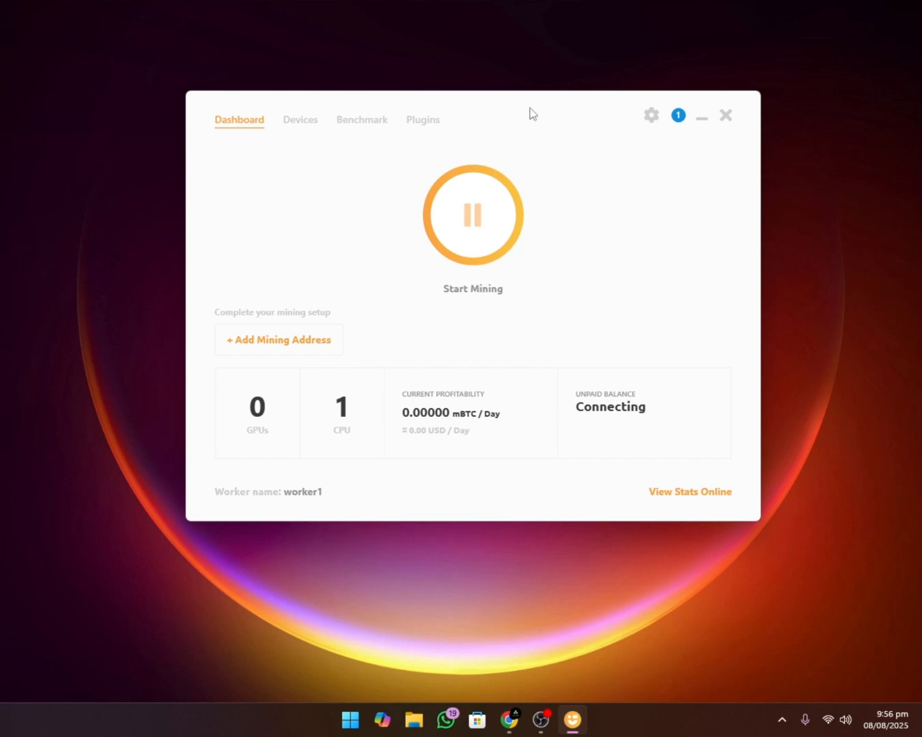